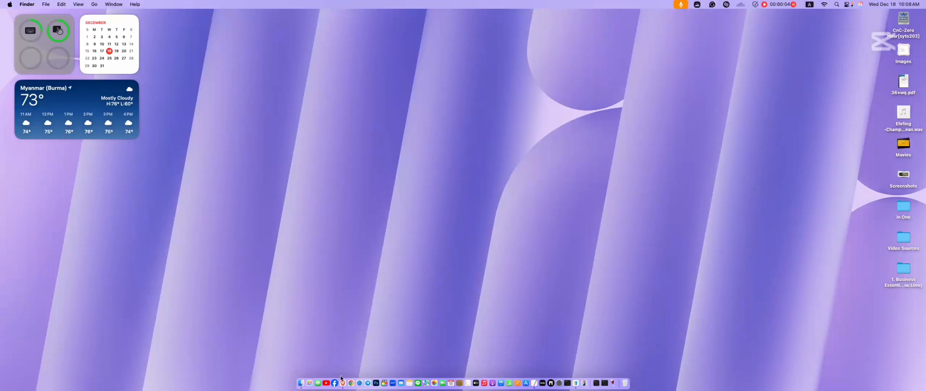
Step: Review the ModDB download page for The End of Days mod in Brave
click(341, 383)
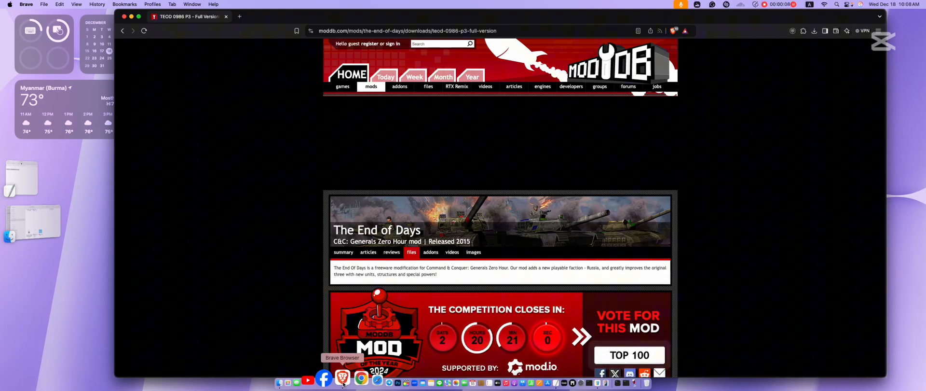
scroll(down, 3)
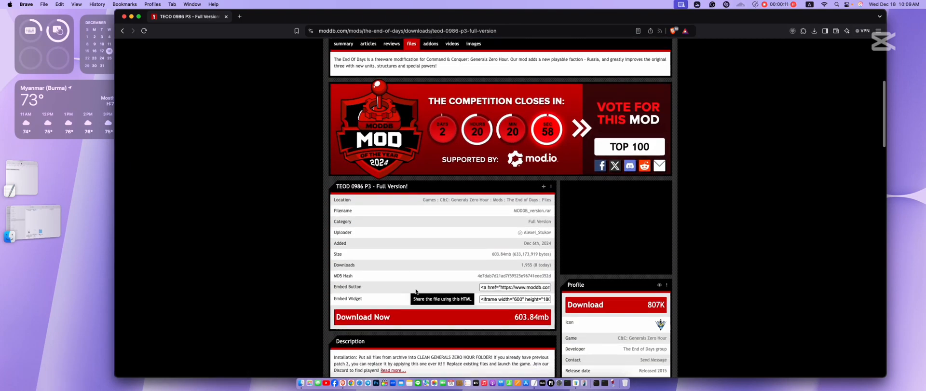
scroll(down, 3)
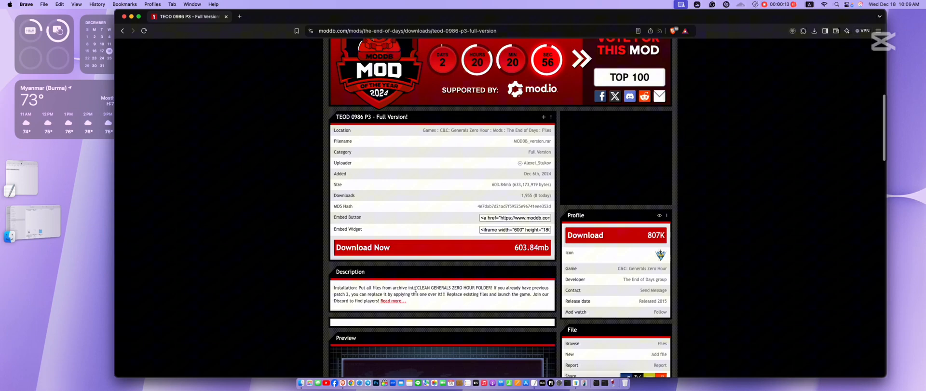
scroll(up, 3)
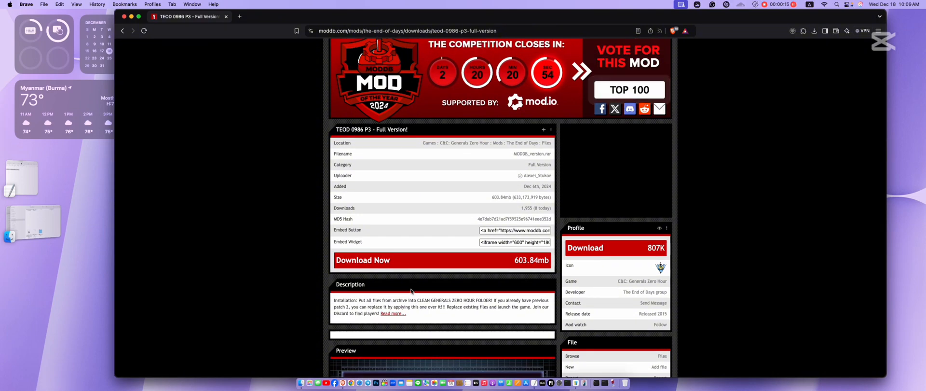
scroll(up, 3)
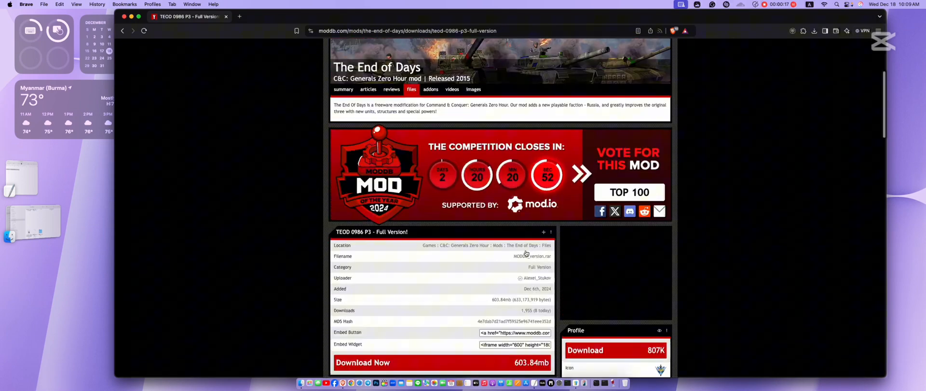
scroll(up, 3)
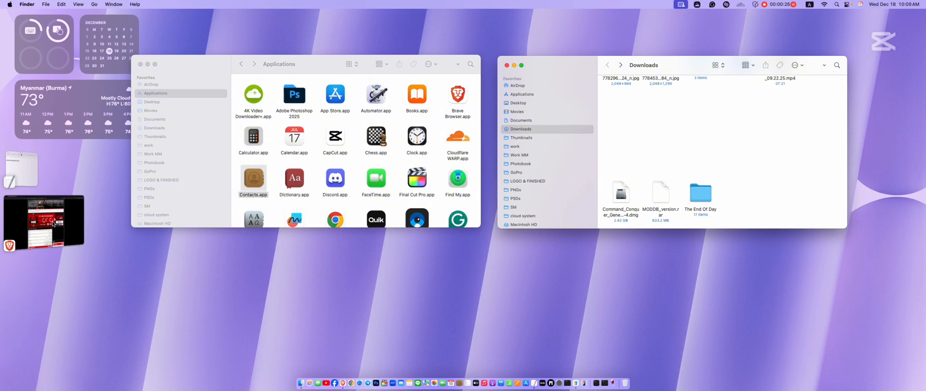
mouse_move(555, 146)
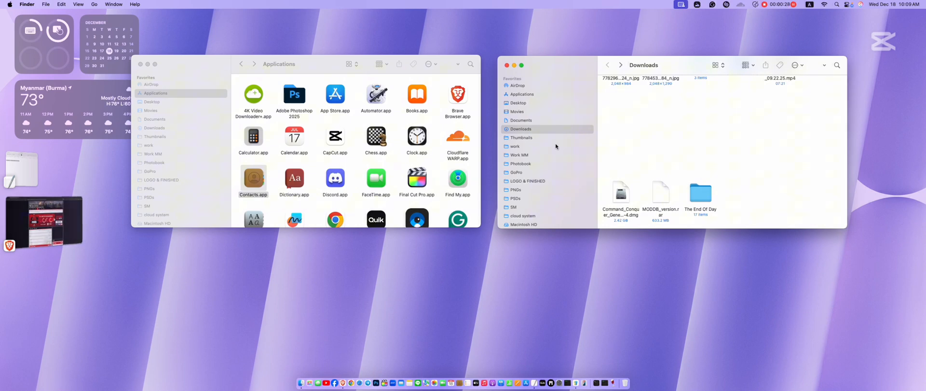
Step: Mount the Command_Conquer disk image from Downloads to get CnC-ZH.app for Applications
click(620, 194)
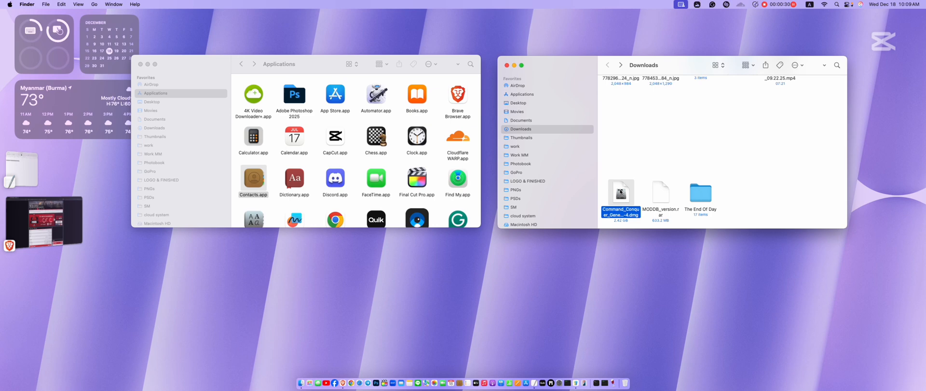
mouse_move(637, 193)
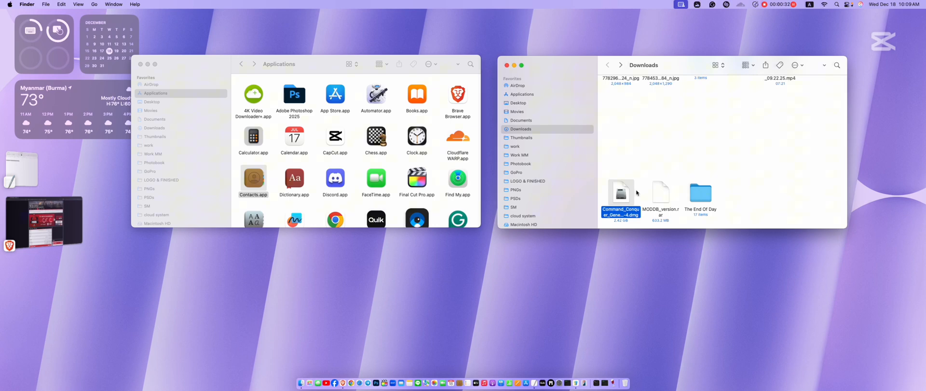
click(659, 192)
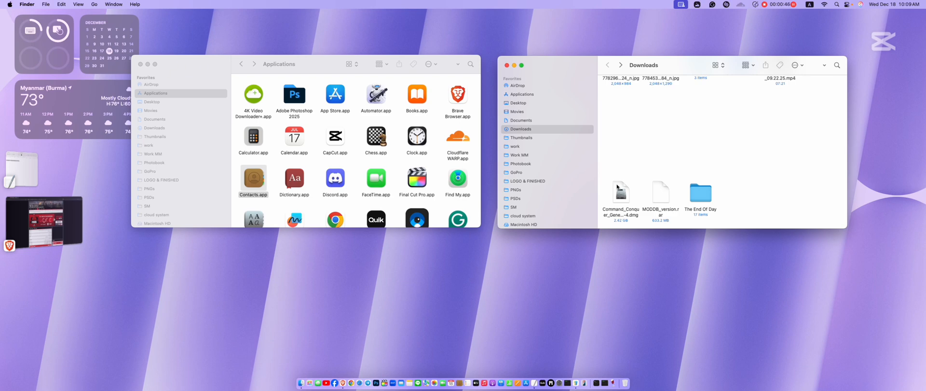
click(621, 193)
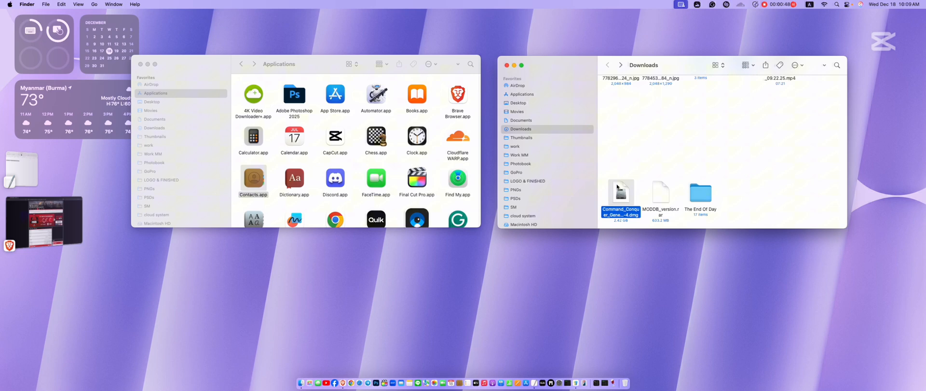
double_click(620, 194)
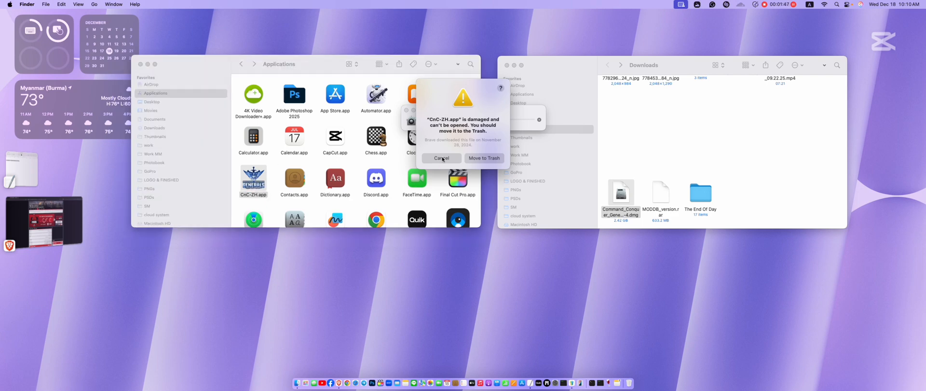
Step: Cancel the damaged-app warning and launch Terminal from Launchpad's Other group
click(441, 157)
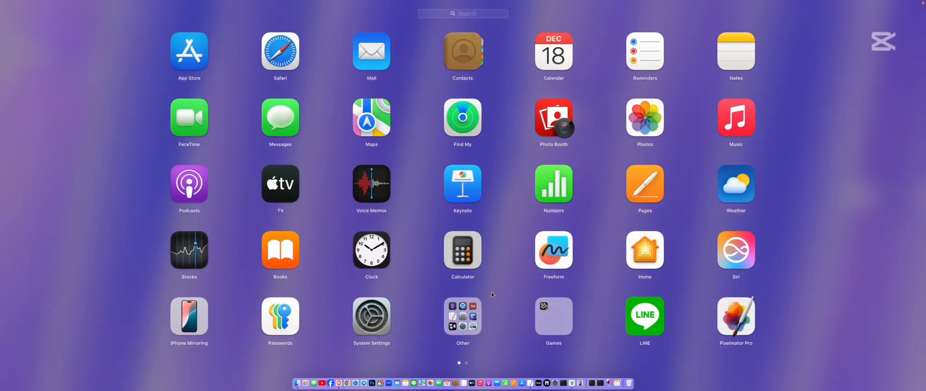
click(462, 315)
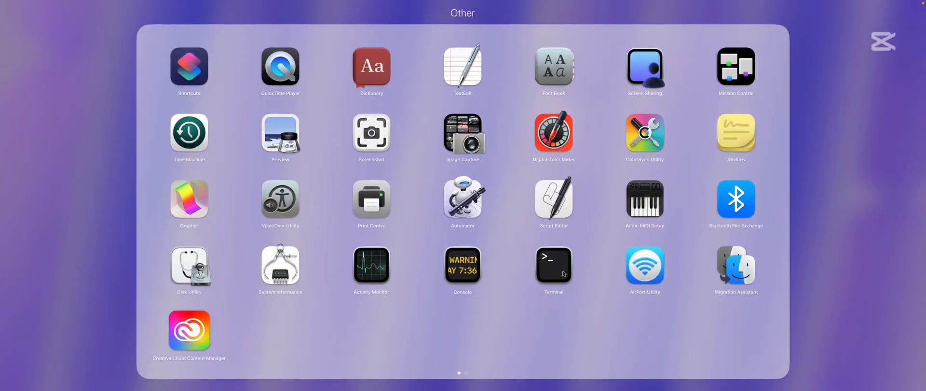
click(553, 261)
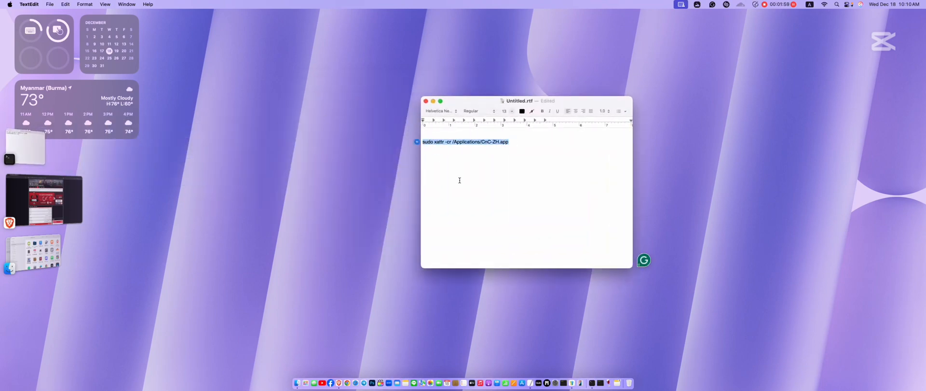
mouse_move(125, 150)
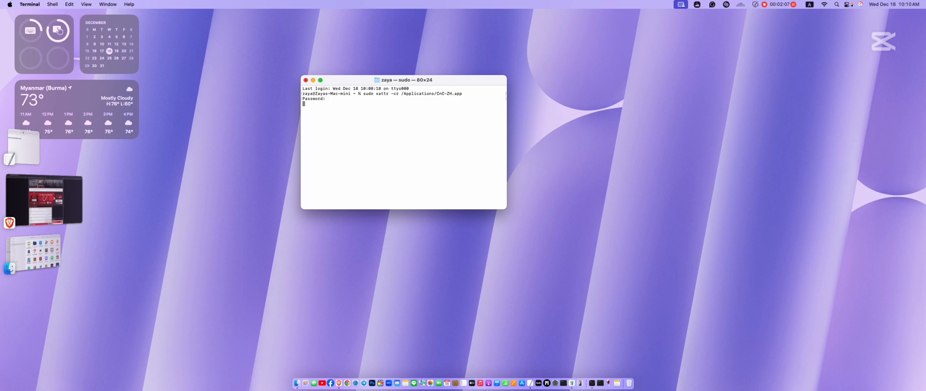
Step: Run sudo xattr -rc /Applications/CnC-ZH.app with the admin password so the game launches
key(Return)
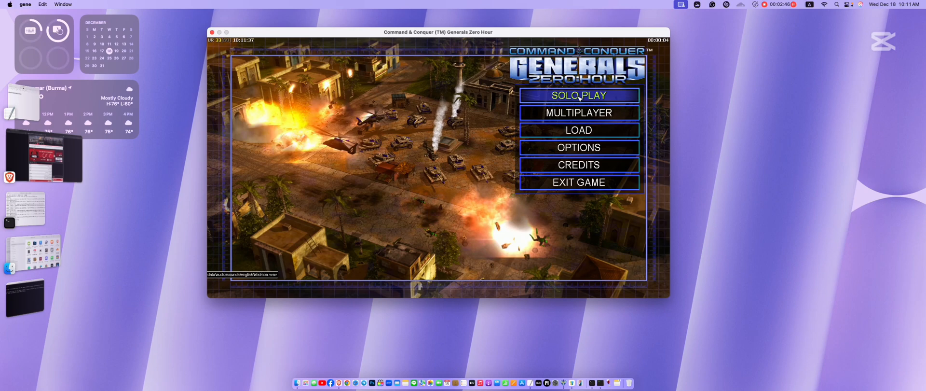
Step: Try a Solo Play skirmish with $10000 starting cash, then exit the game to the desktop
click(578, 95)
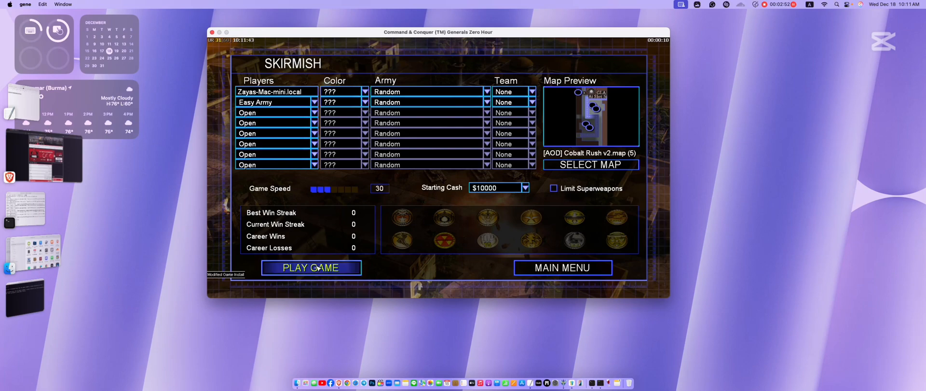
click(311, 267)
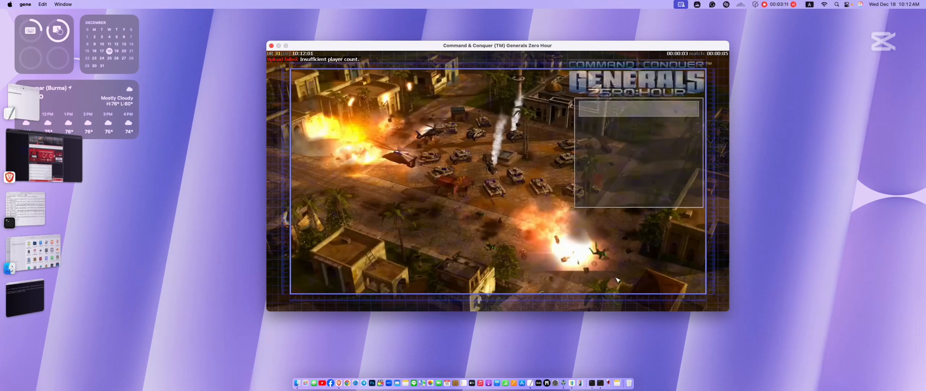
click(271, 45)
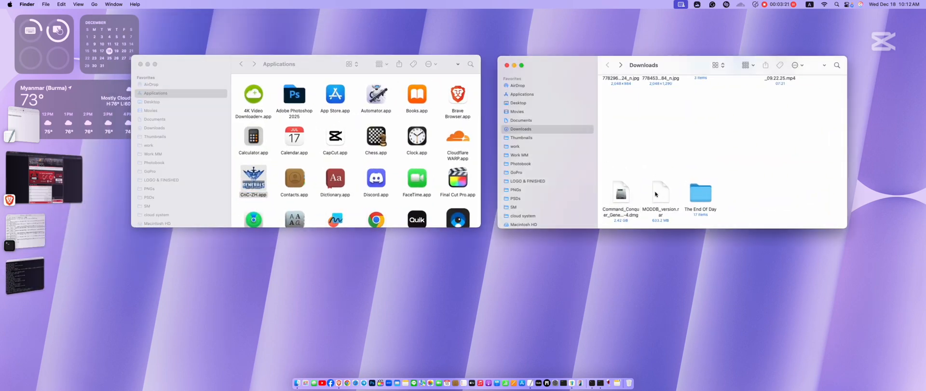
Step: Unpack the mod archive and show CnC-ZH.app's package contents
click(659, 194)
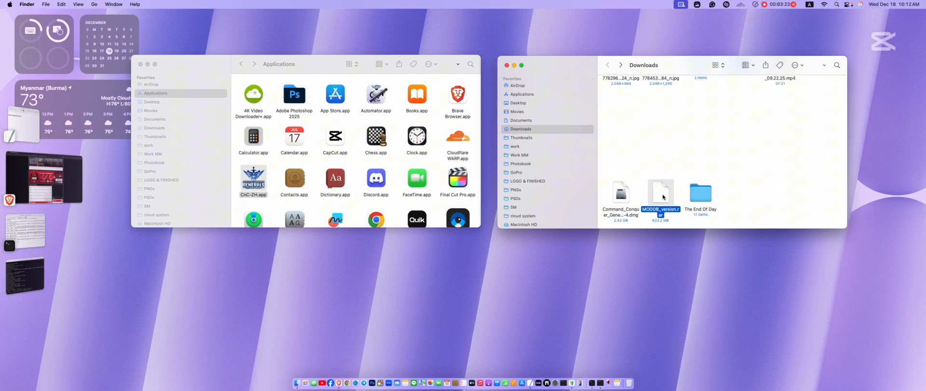
right_click(661, 195)
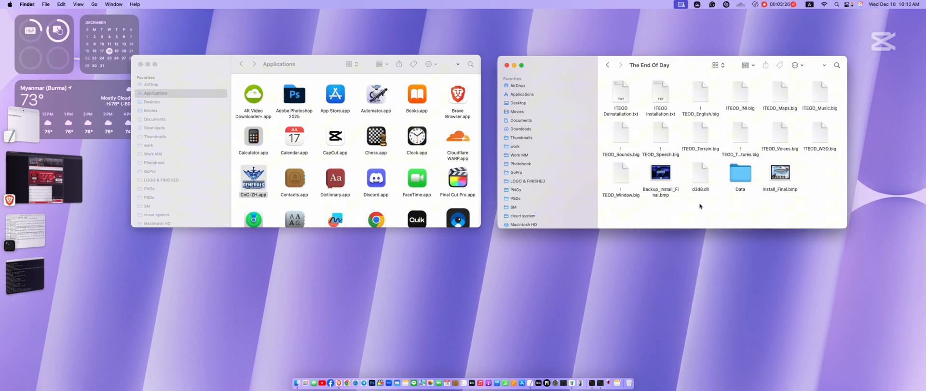
mouse_move(267, 172)
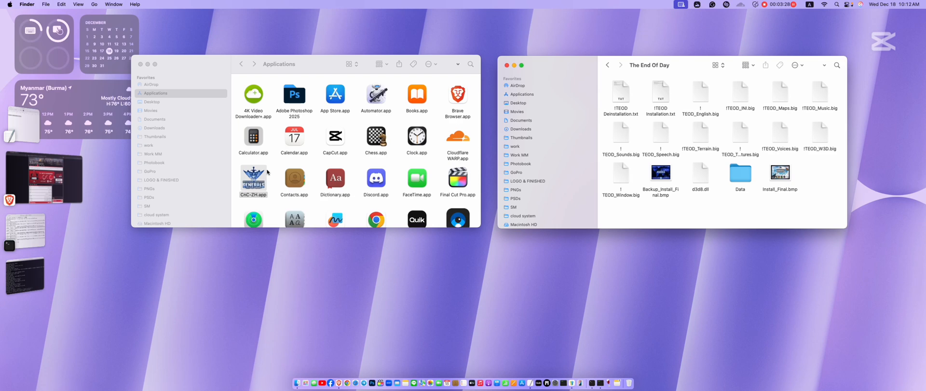
right_click(253, 181)
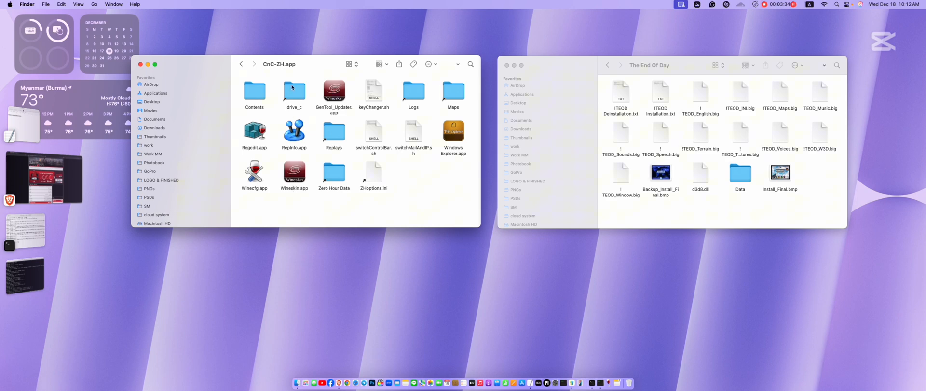
Step: Navigate drive_c > Program Files (x86) > EA Games into the Zero Hour game folder
double_click(294, 91)
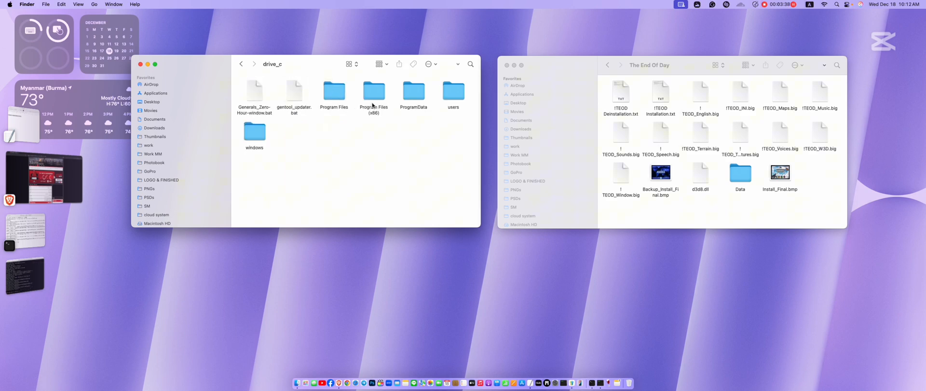
double_click(373, 91)
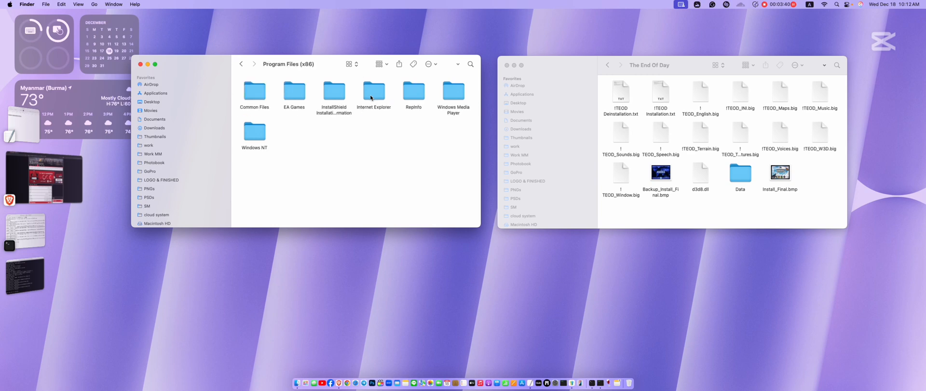
double_click(293, 92)
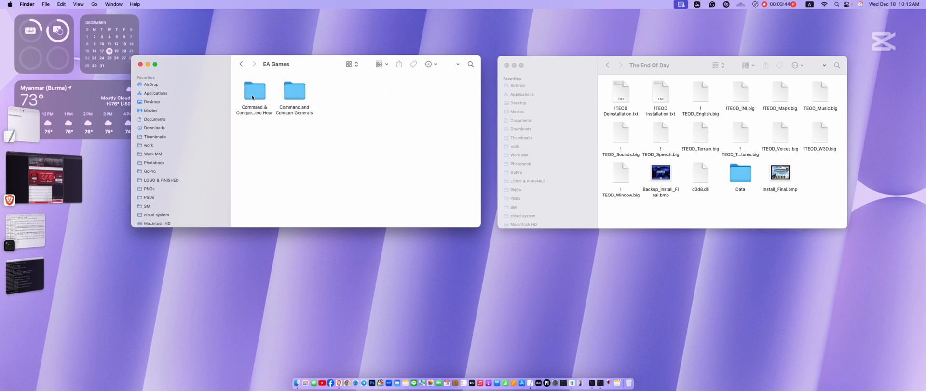
double_click(294, 95)
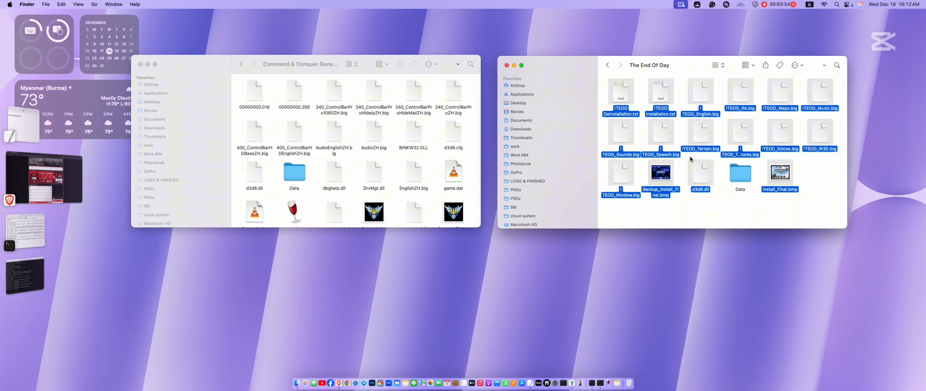
Step: Copy the mod files into the game folder, replacing d3d8.dll and Install_Final.bmp
scroll(down, 3)
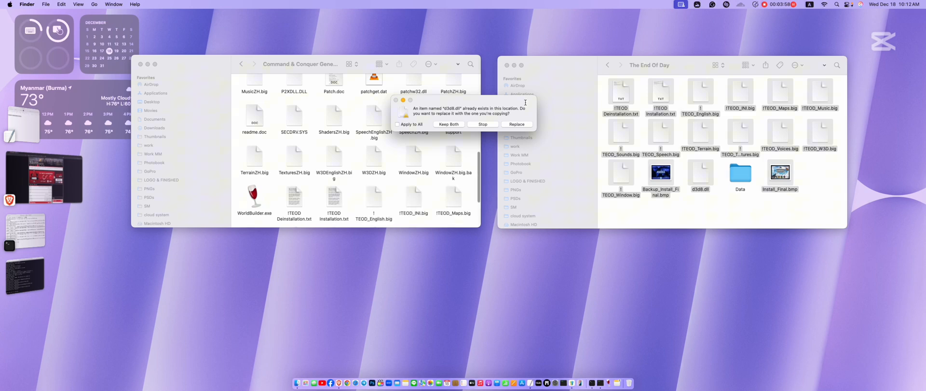
click(517, 123)
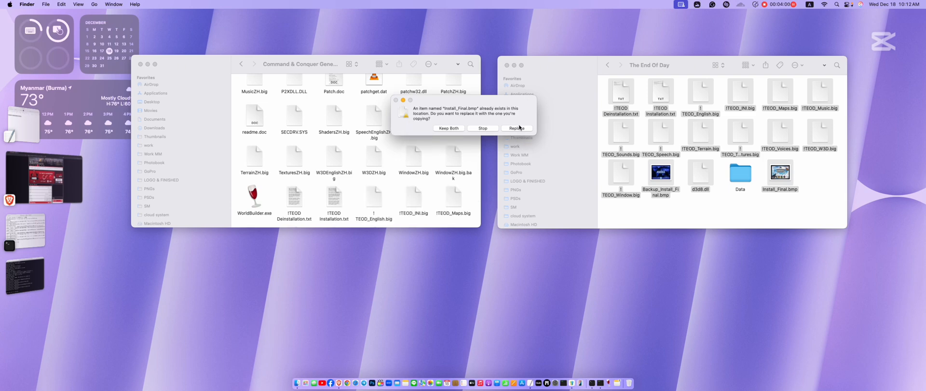
click(516, 128)
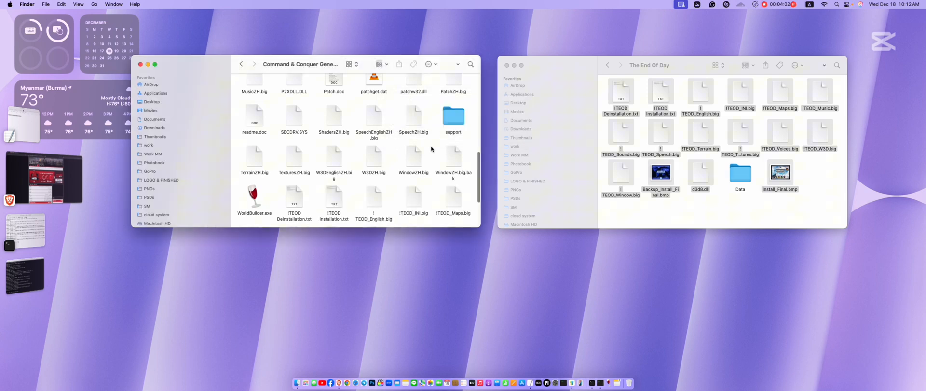
scroll(up, 3)
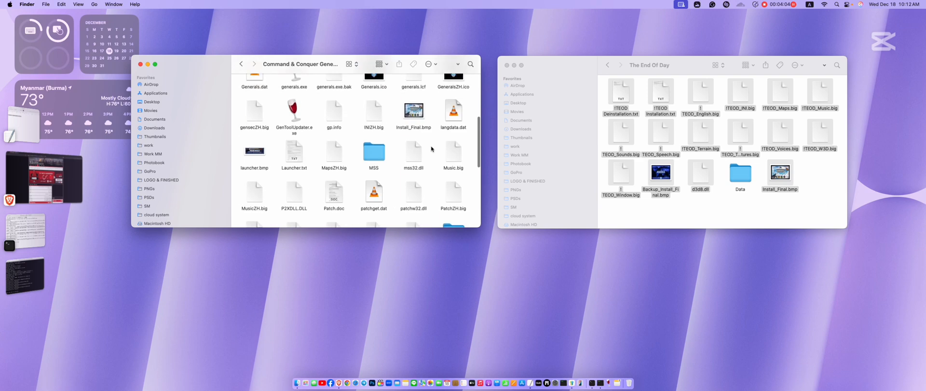
scroll(up, 3)
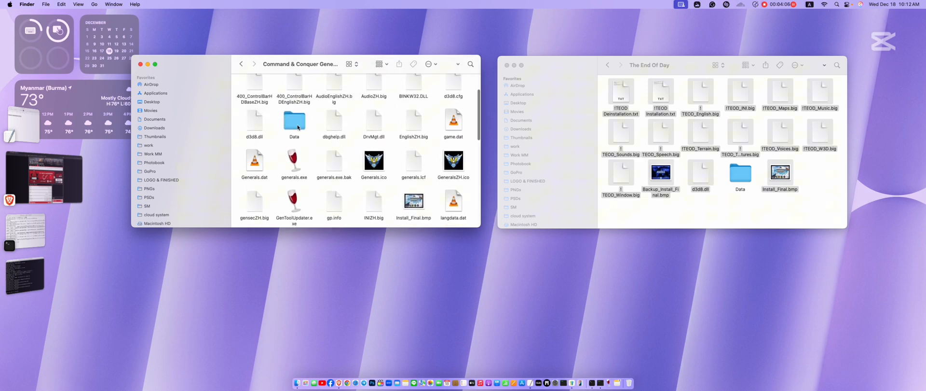
Step: Merge the mod's English and Scripts folders into the game's Data folder and tidy its icons
double_click(294, 121)
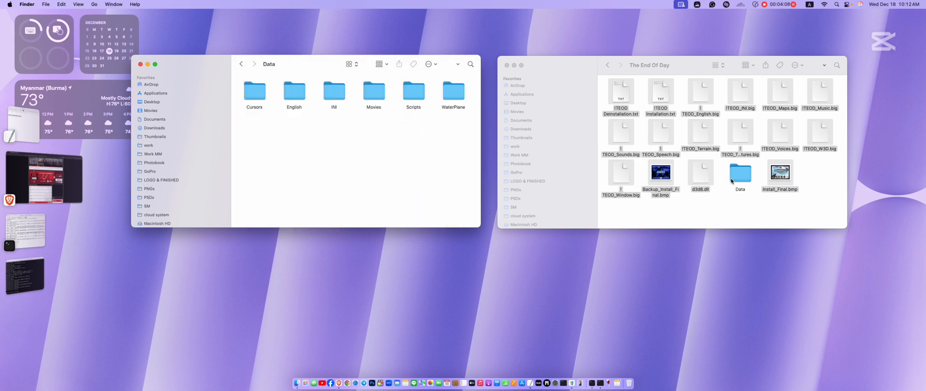
double_click(740, 173)
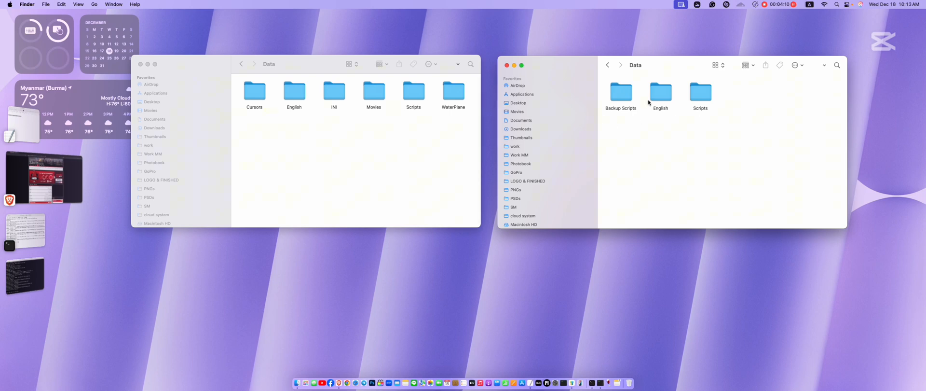
mouse_move(653, 105)
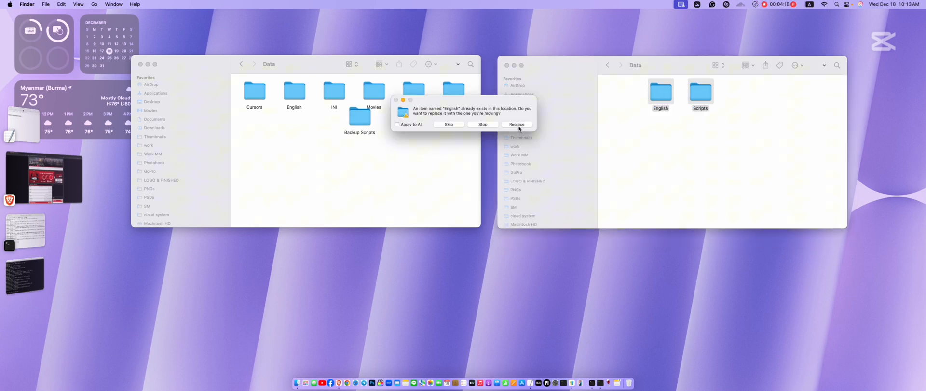
click(517, 125)
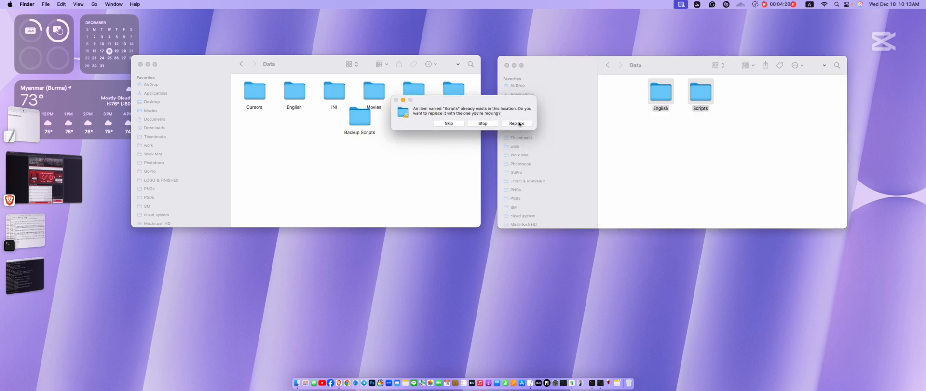
click(516, 123)
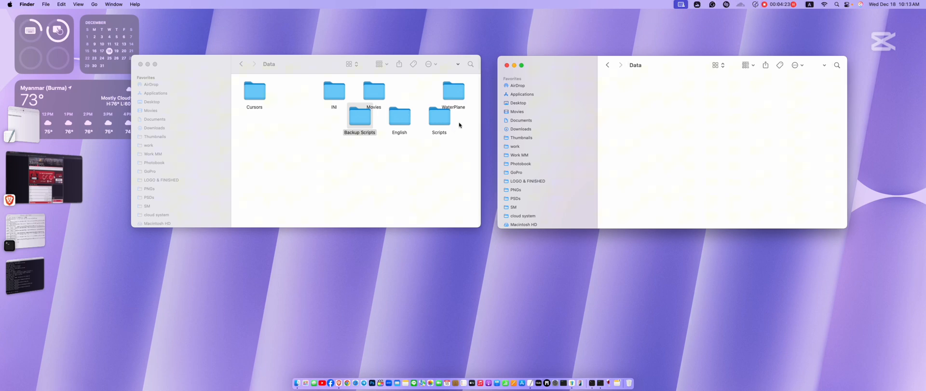
right_click(359, 170)
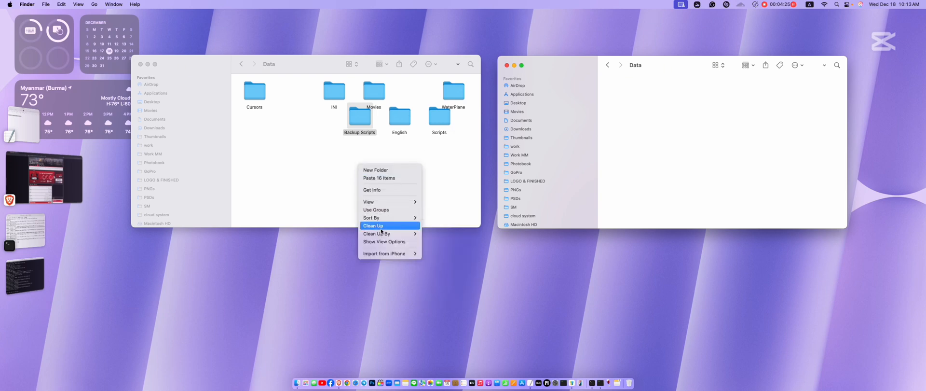
click(373, 226)
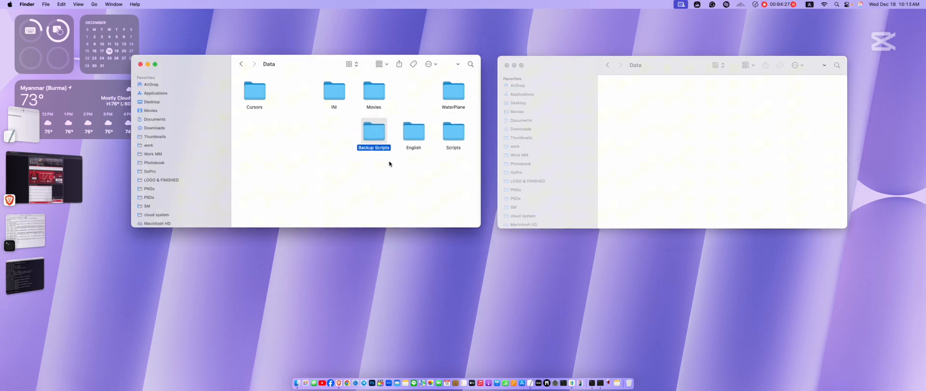
mouse_move(311, 173)
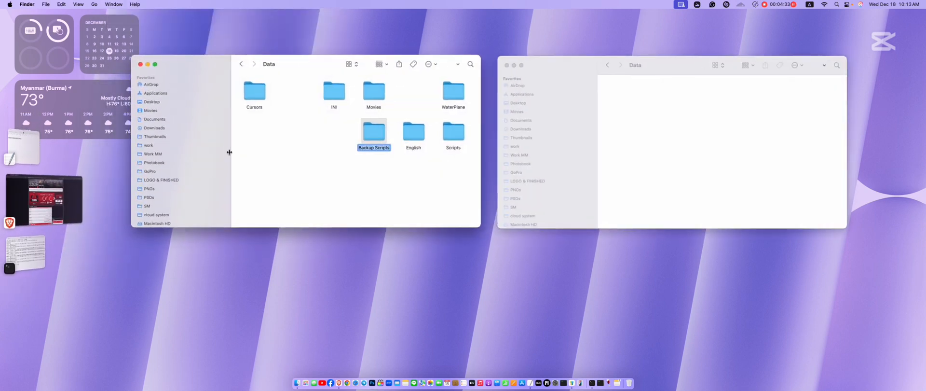
Step: Launch CnC-ZH.app from the Applications folder
click(155, 93)
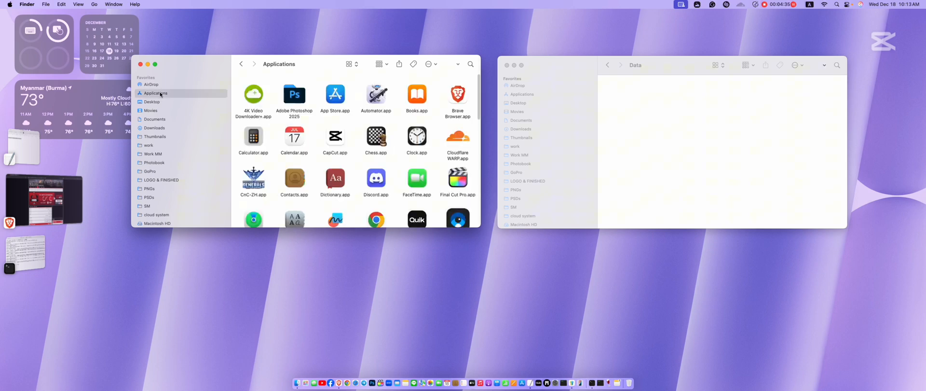
click(254, 178)
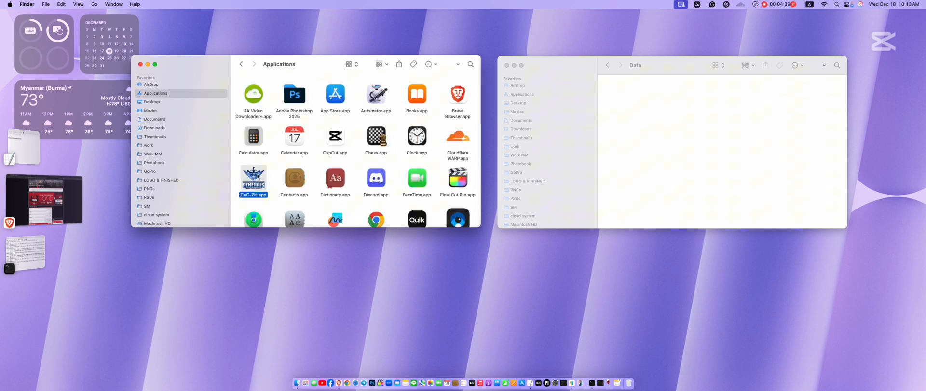
double_click(253, 180)
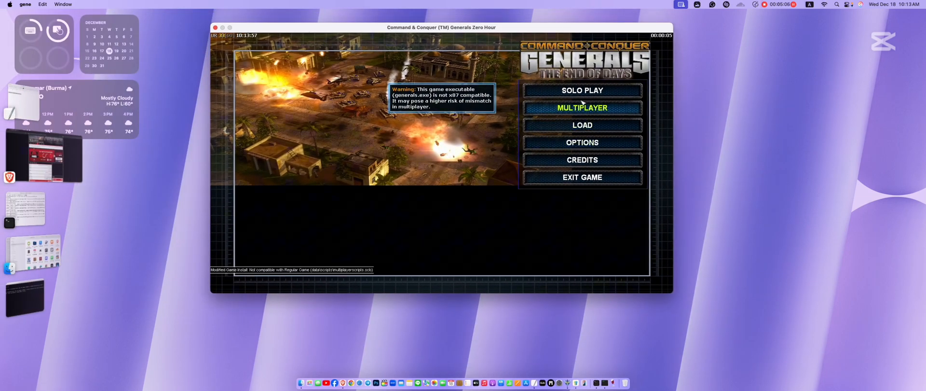
Step: Set up a Solo Play skirmish as Russia with $10000 starting cash and start the match
click(581, 91)
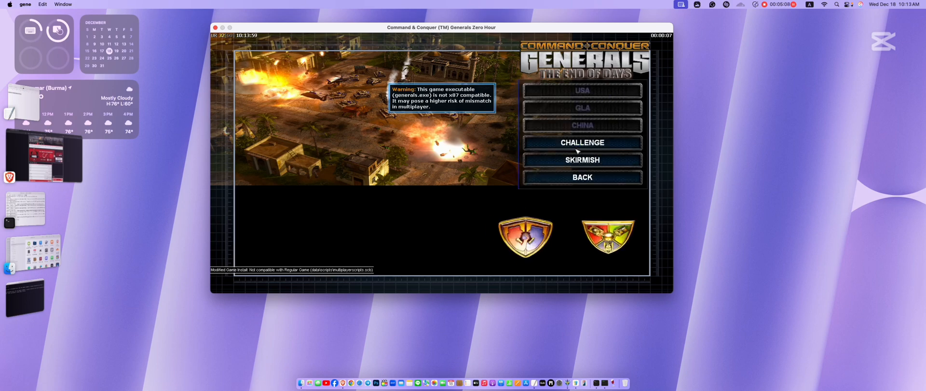
click(582, 160)
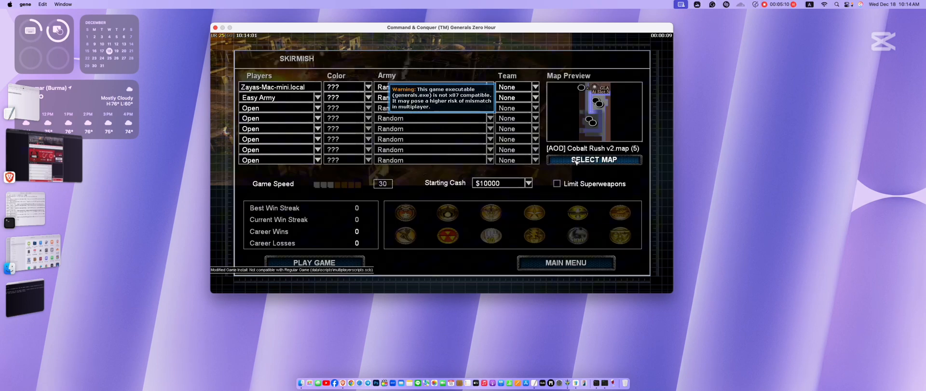
click(490, 87)
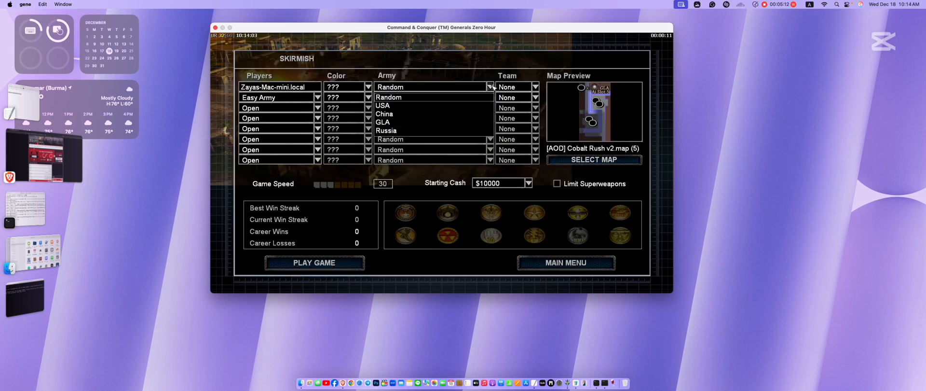
mouse_move(389, 98)
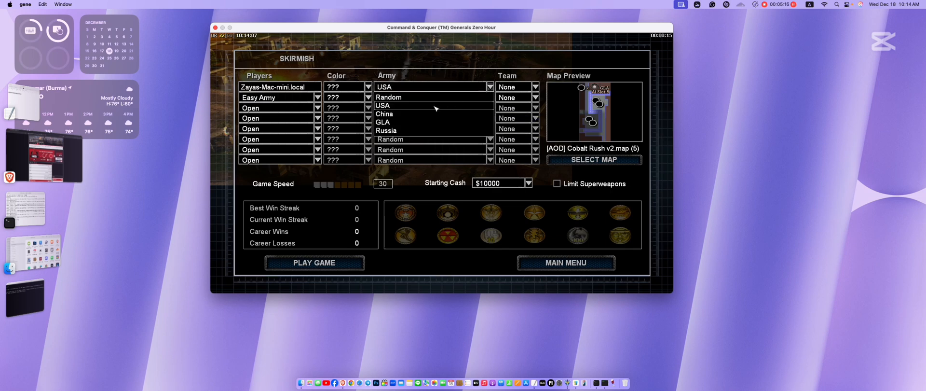
click(386, 130)
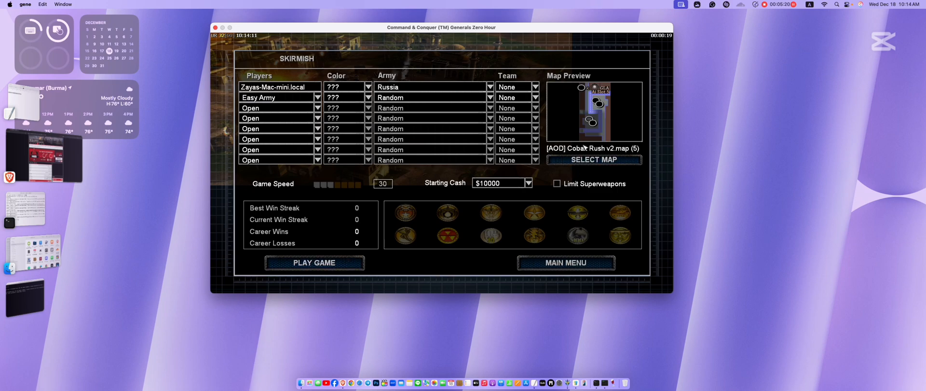
click(593, 159)
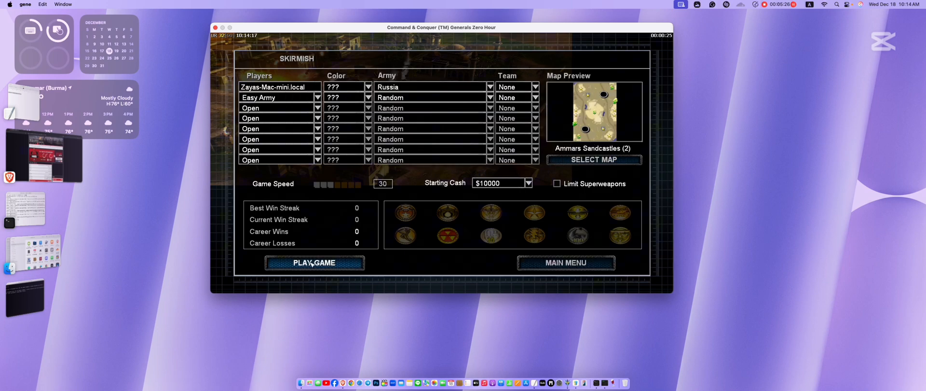
click(313, 262)
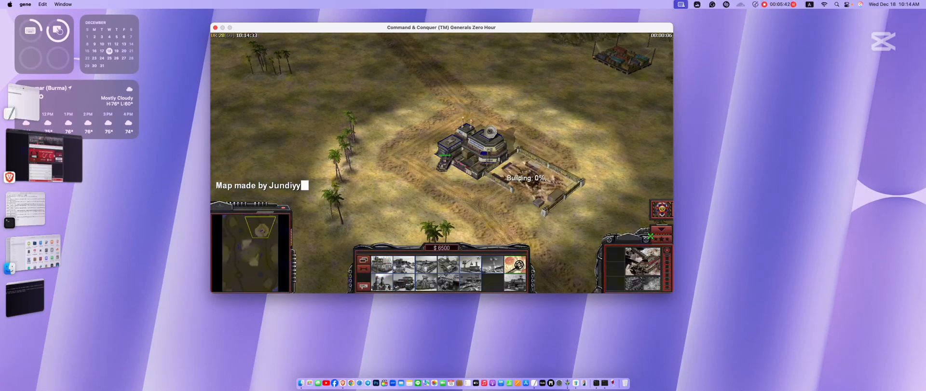
mouse_move(653, 239)
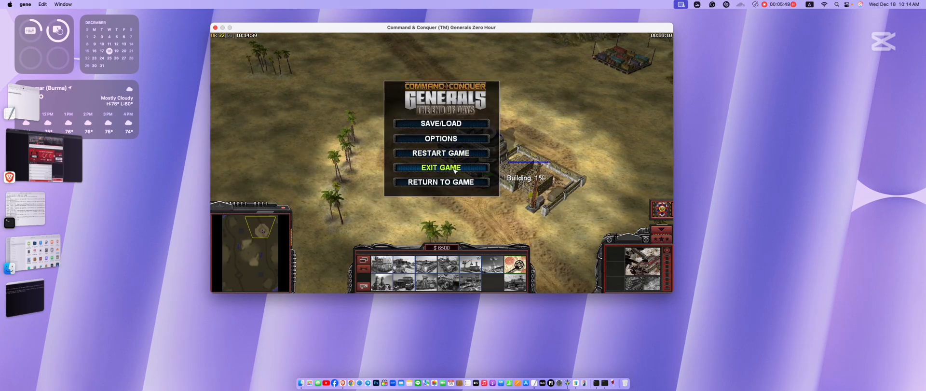
Step: Quit the test match, leave the Tactical Analysis summary and return to the main menu
click(440, 167)
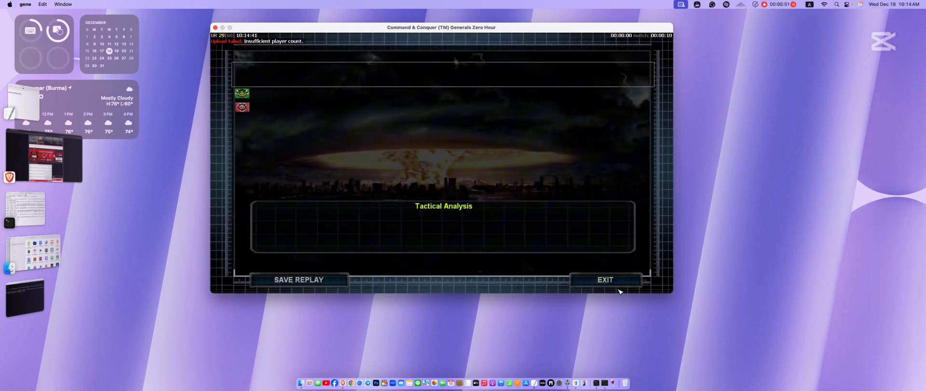
click(605, 279)
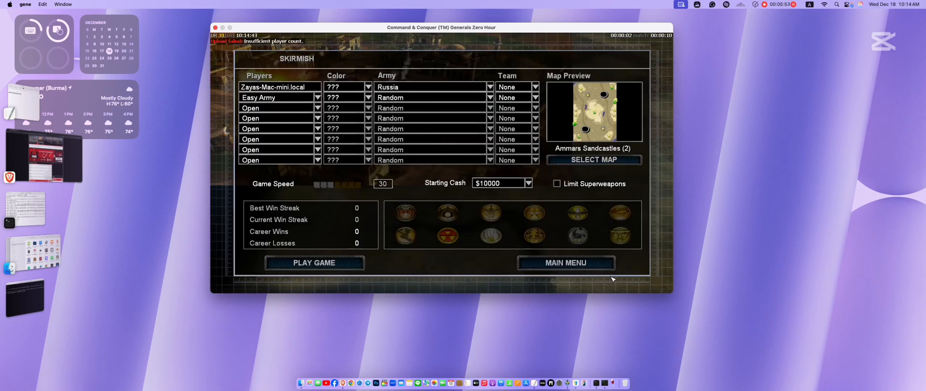
click(565, 262)
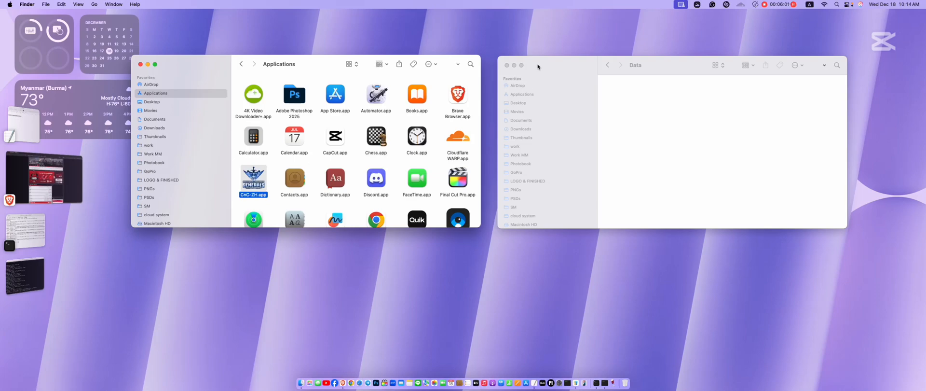
Step: Open options.ini from CnC-ZH.app's package contents in TextEdit
click(506, 64)
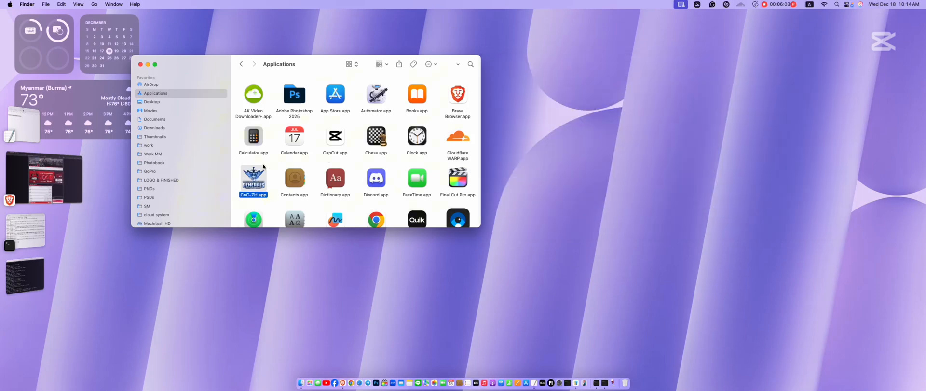
right_click(254, 181)
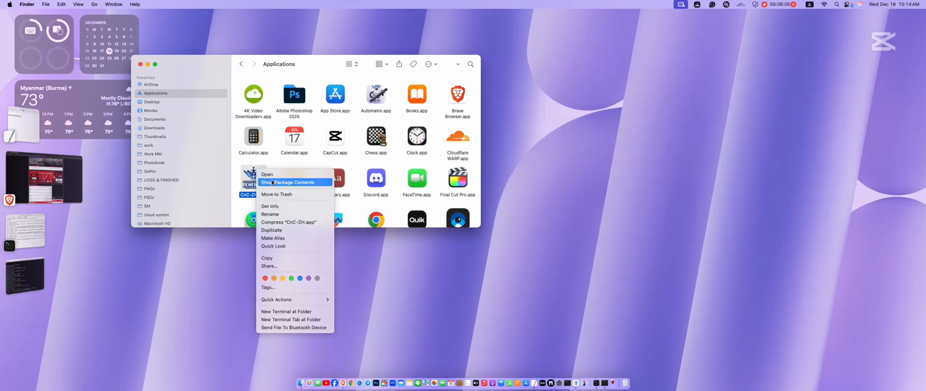
click(290, 181)
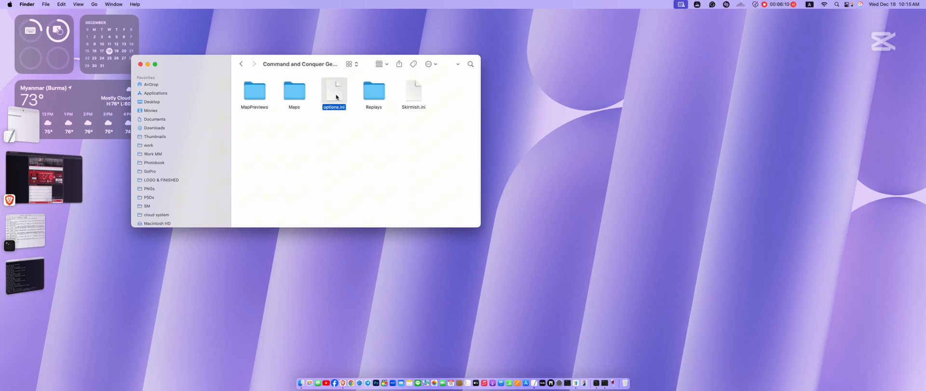
right_click(333, 95)
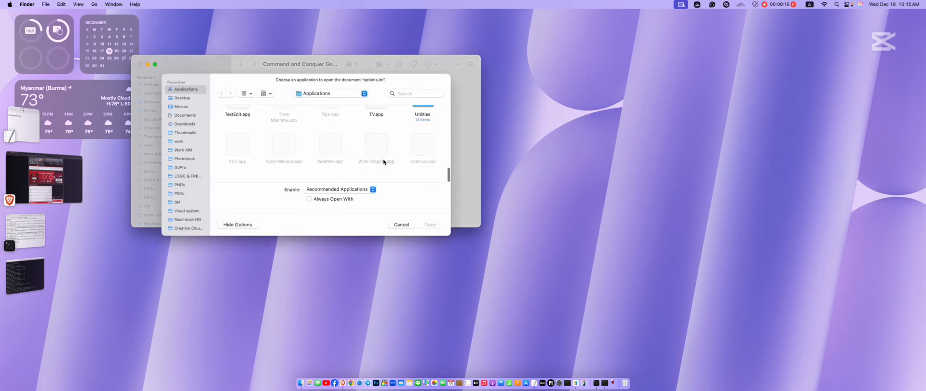
scroll(up, 3)
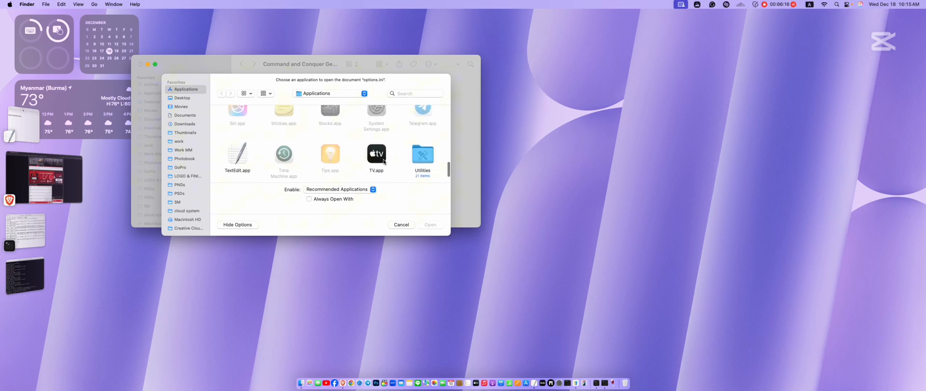
click(431, 223)
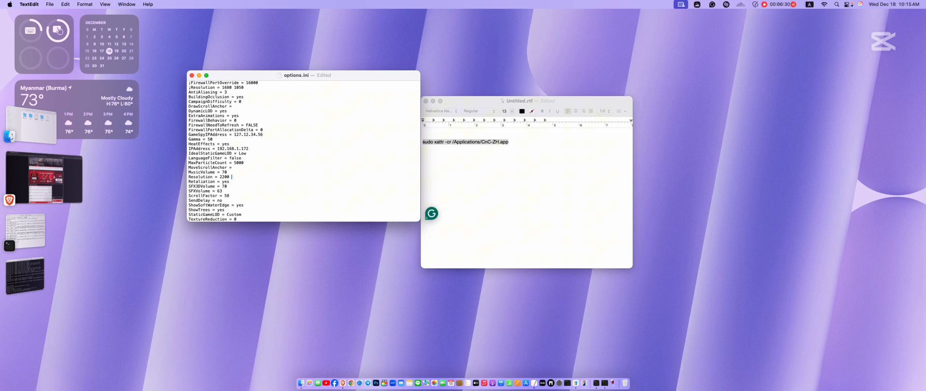
Step: Change the Resolution line to 2200 900 and close options.ini
text(900)
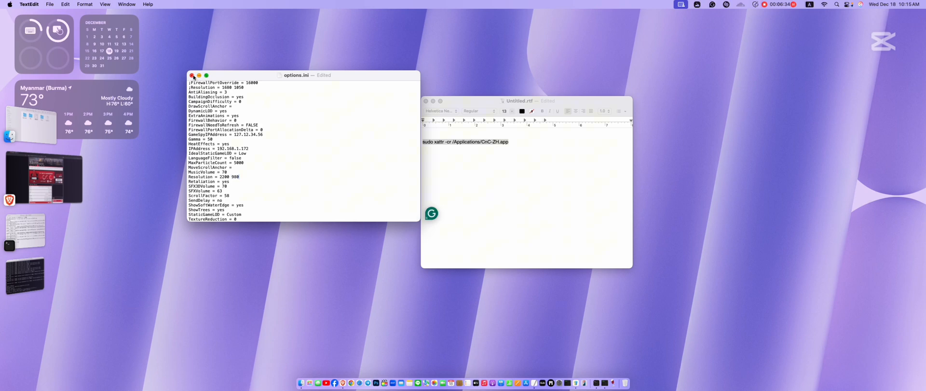
click(192, 75)
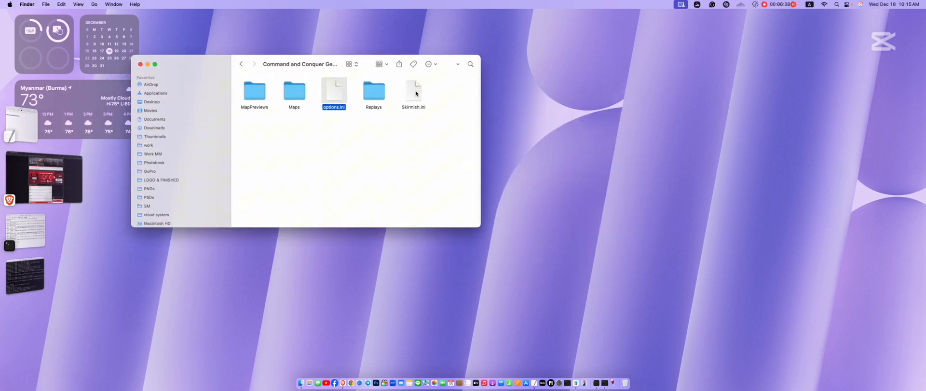
Step: Open Skirmish.ini with TextEdit via Open With > Other
click(414, 94)
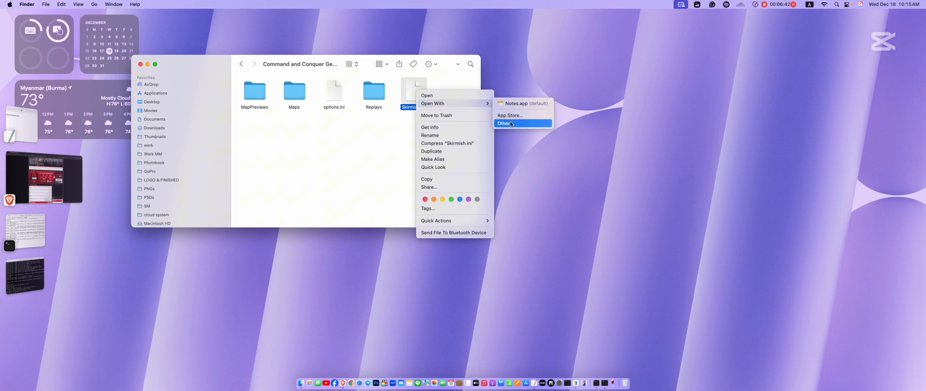
click(504, 123)
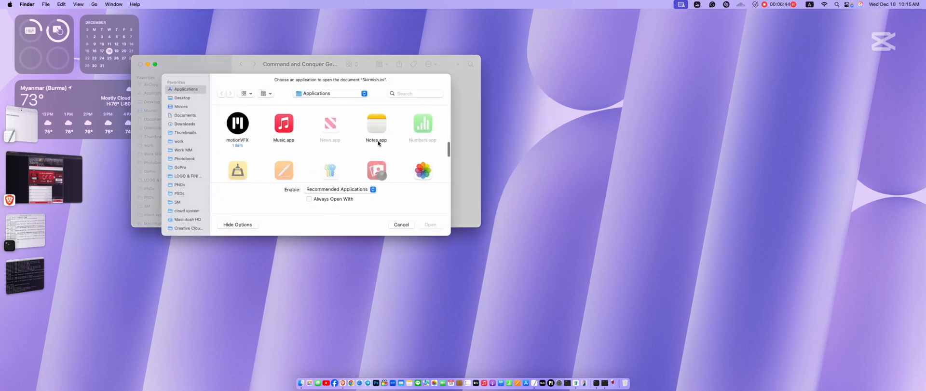
scroll(down, 3)
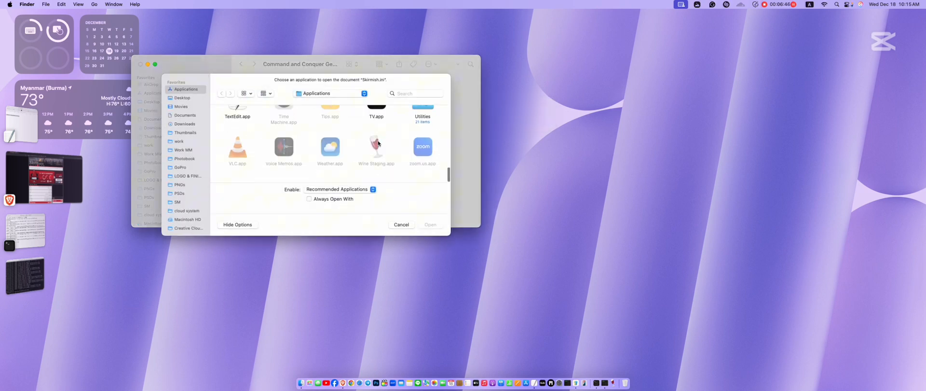
scroll(up, 3)
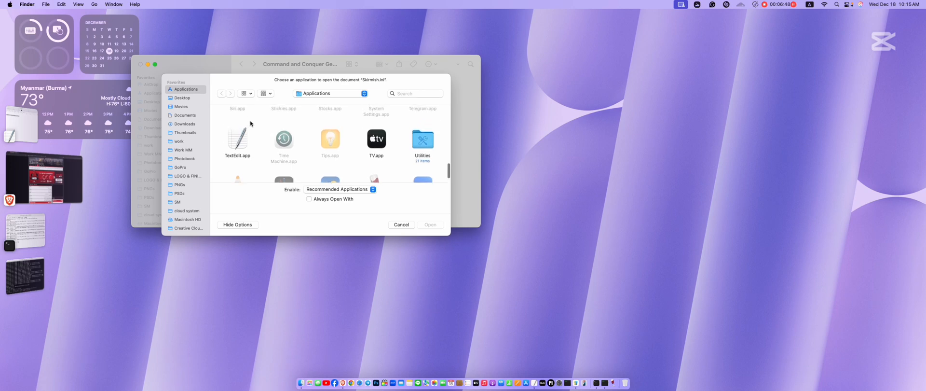
click(431, 223)
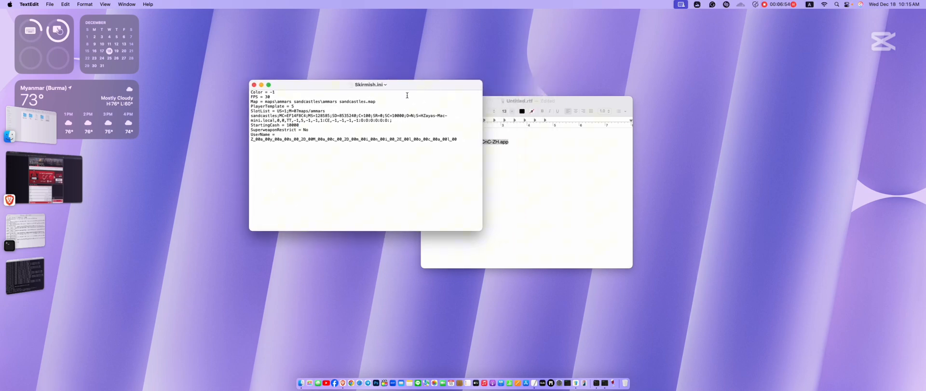
Step: Change the StartingCash value to 5000
click(289, 126)
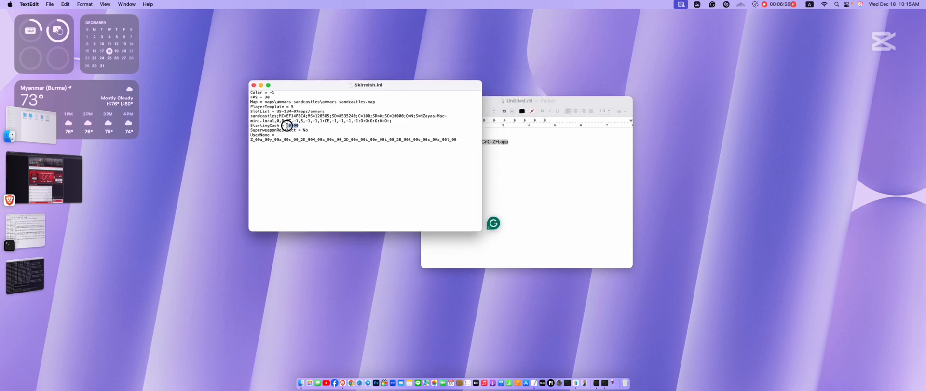
text(5000)
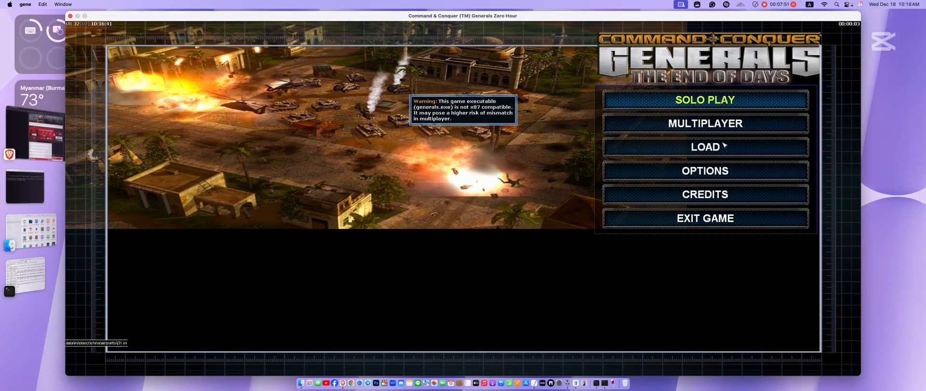
Step: Start a Solo Play skirmish as USA on Ammars Sandcastles
click(704, 99)
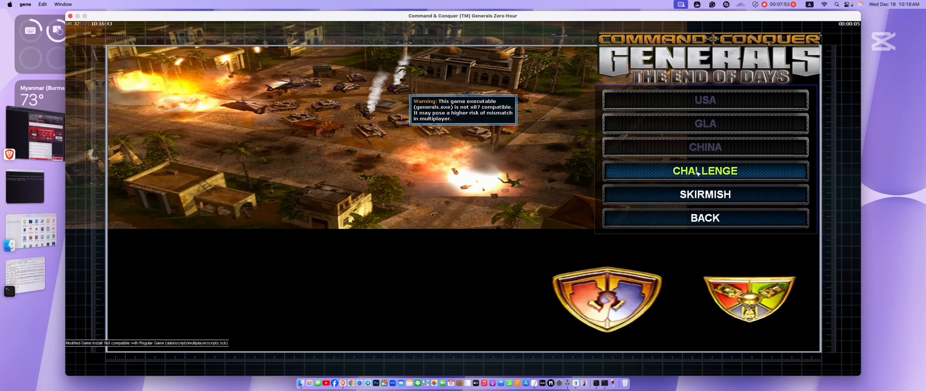
click(704, 194)
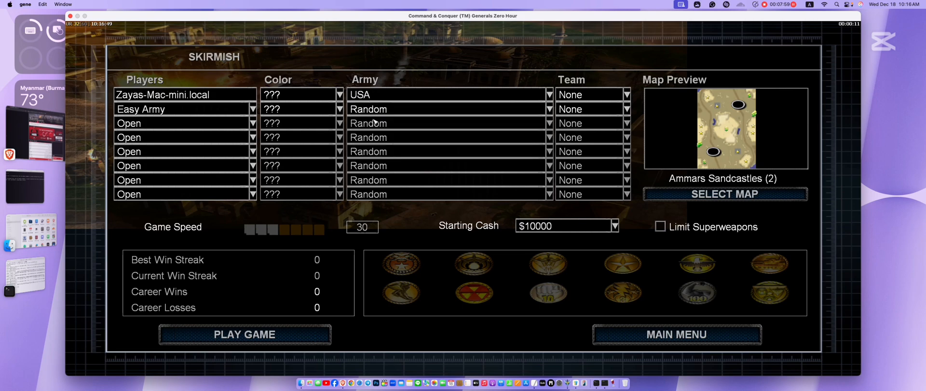
click(244, 334)
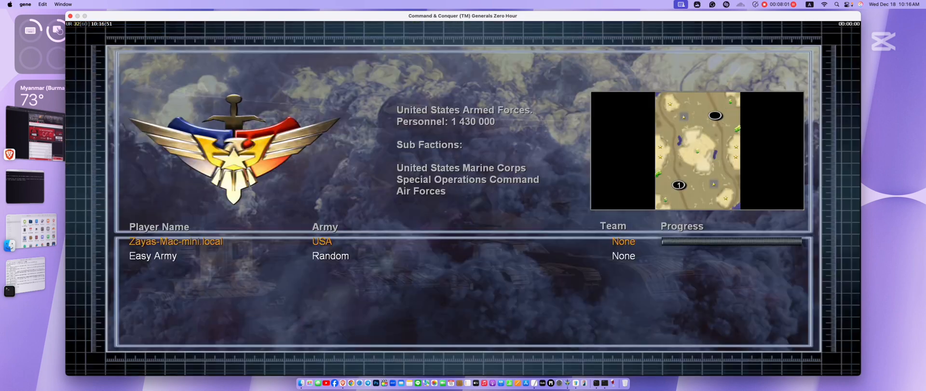